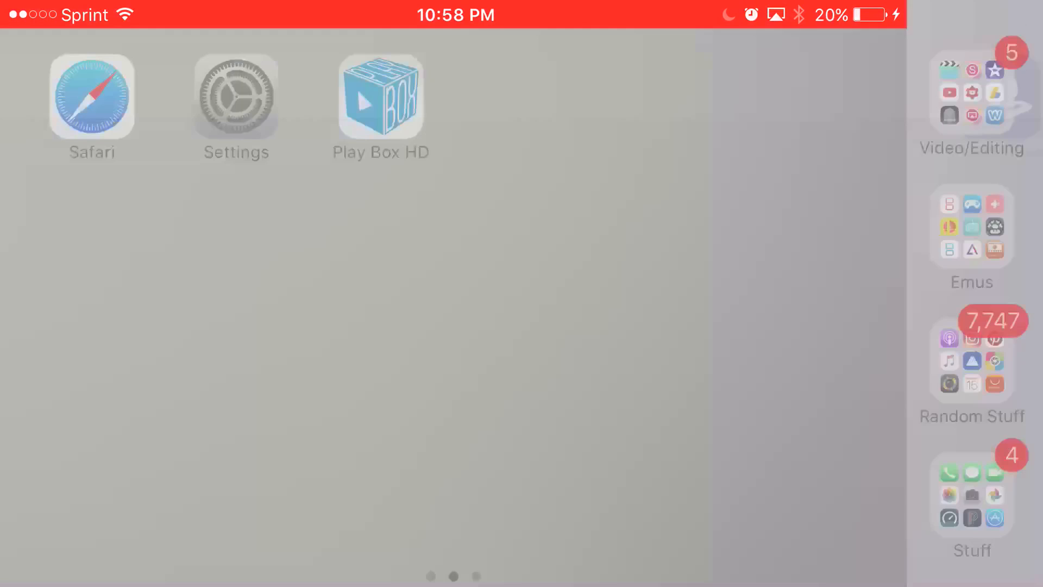
Browse to the iCydia 3.0 install page on icydia.cf in Safari
left_click(91, 97)
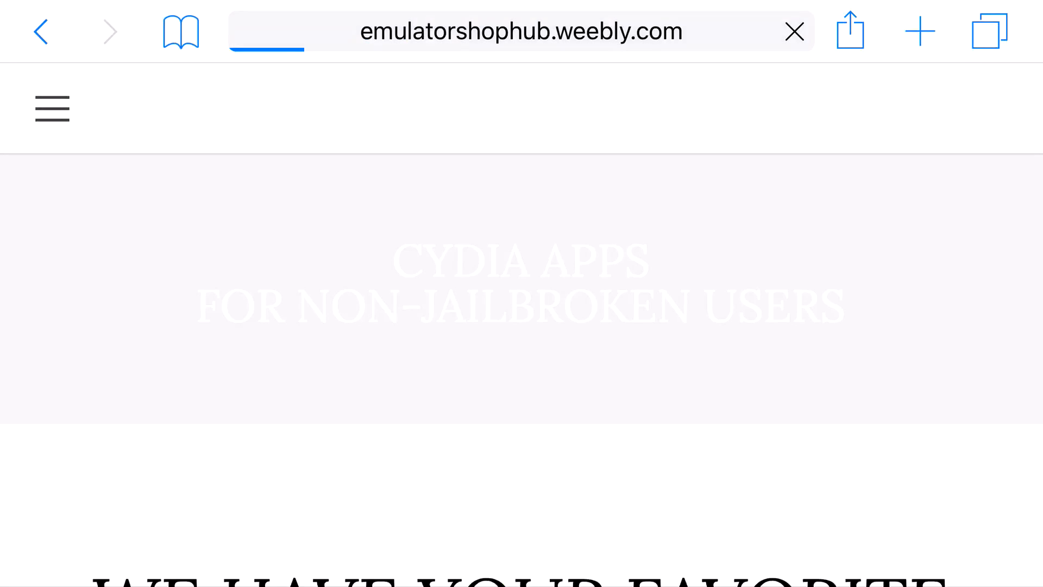
scroll("down", 3)
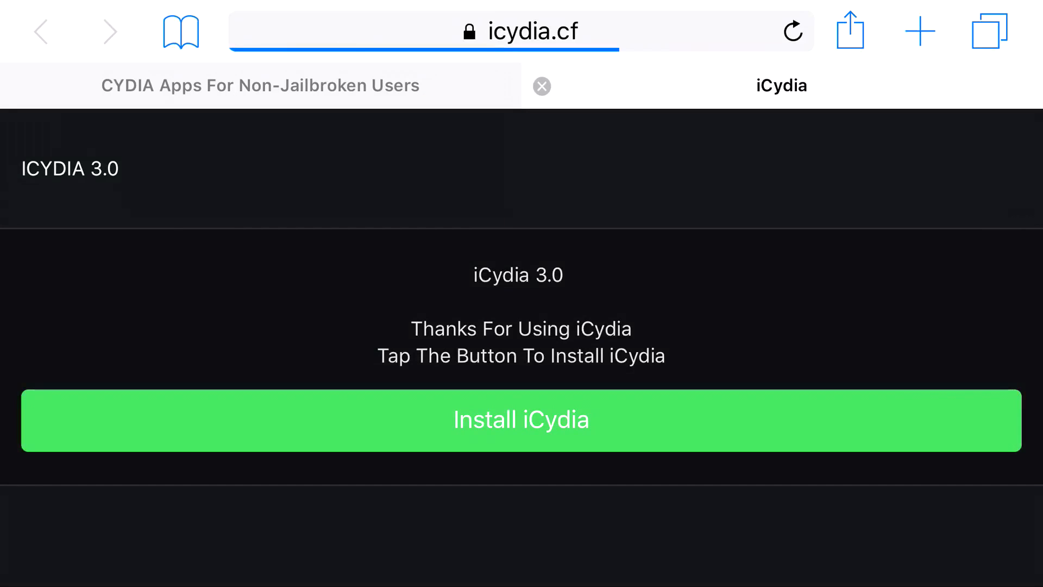
Install the unsigned iCydia profile, choosing Not Now for the restart
left_click(520, 420)
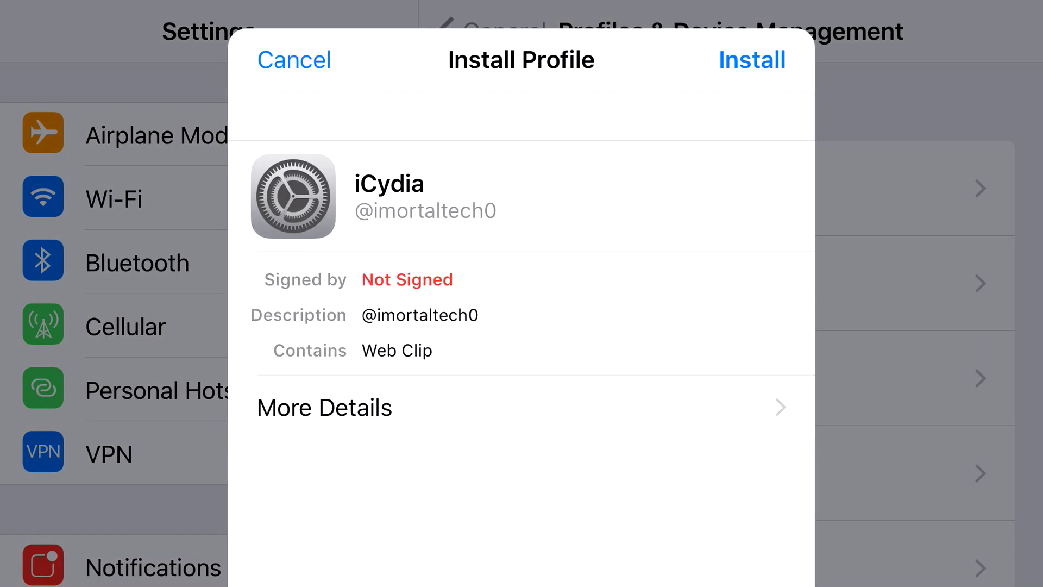
left_click(751, 60)
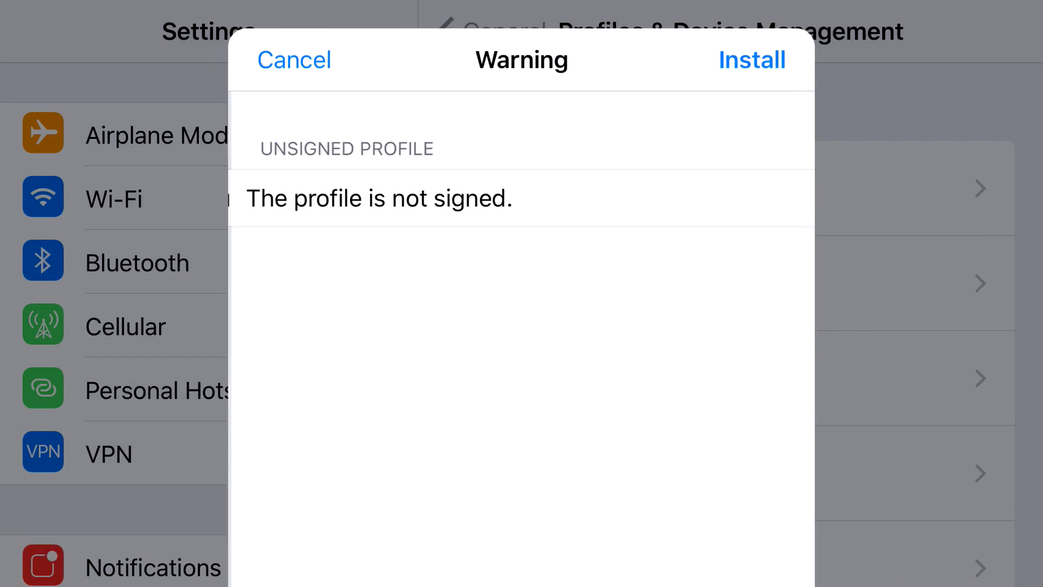
left_click(751, 59)
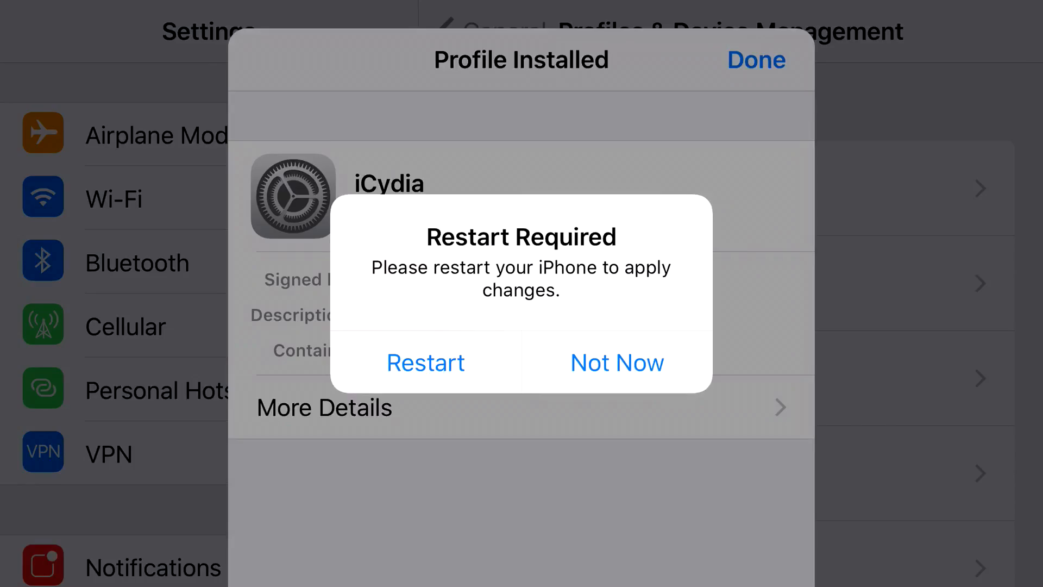
left_click(615, 363)
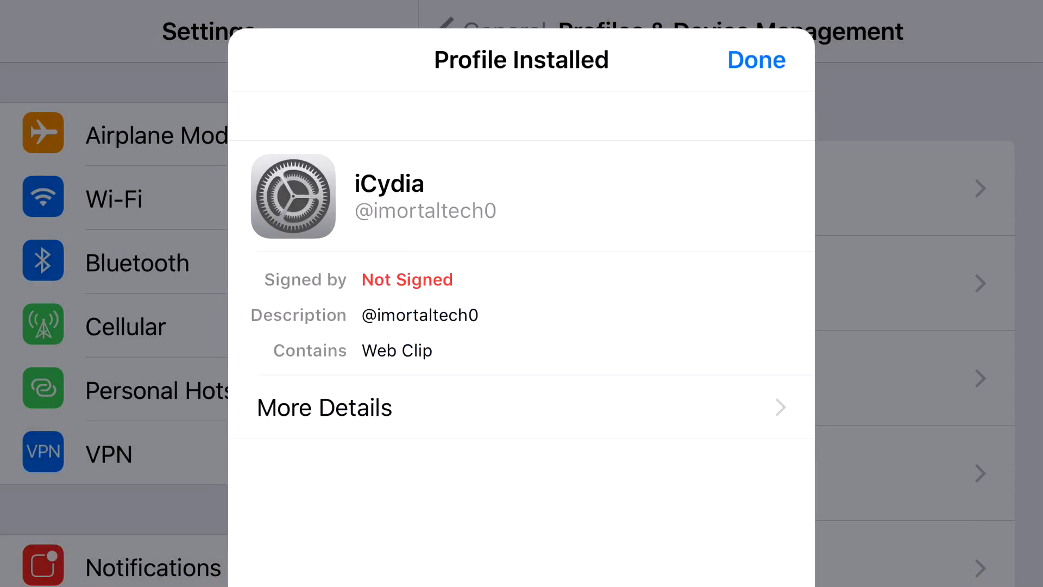
left_click(756, 60)
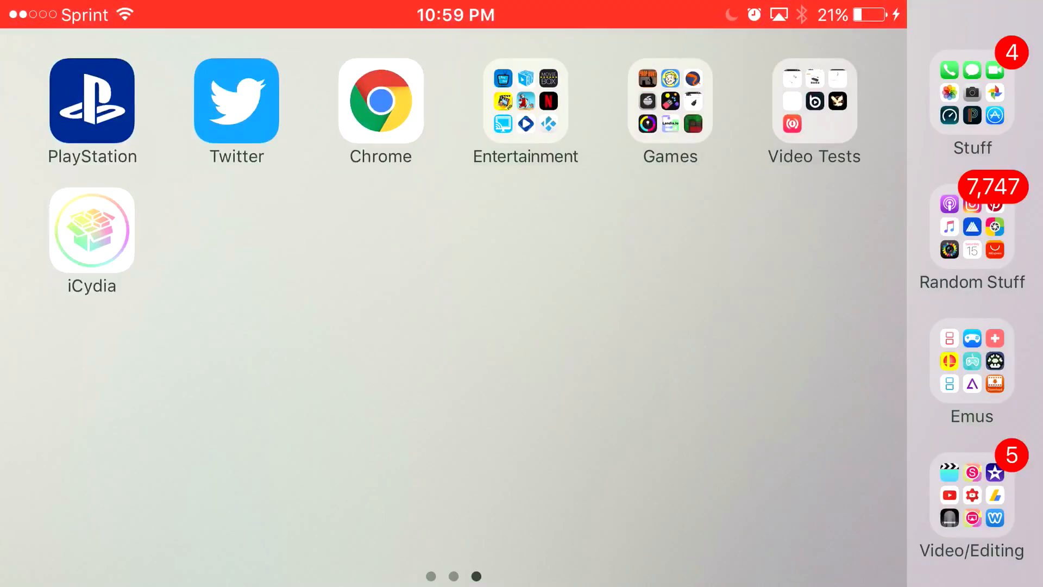
Install PlayBox HD from iCydia's Apps list onto the home screen
left_click(91, 230)
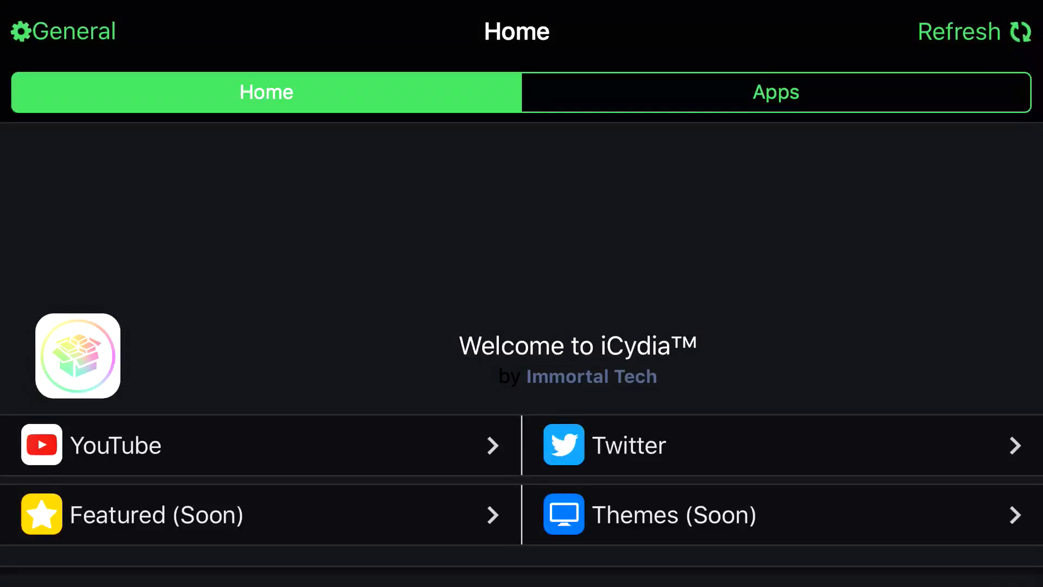
left_click(774, 93)
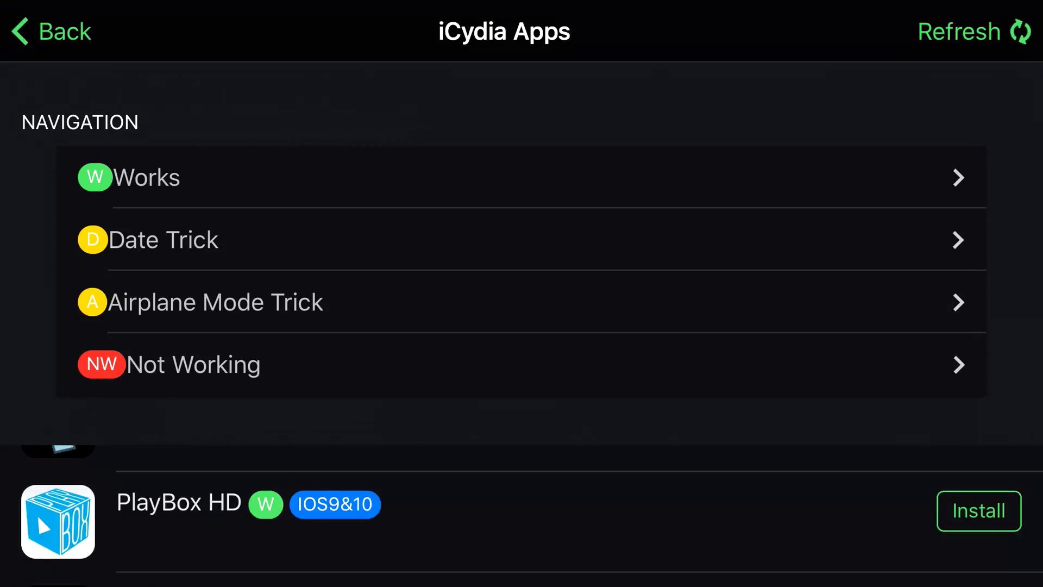
left_click(978, 511)
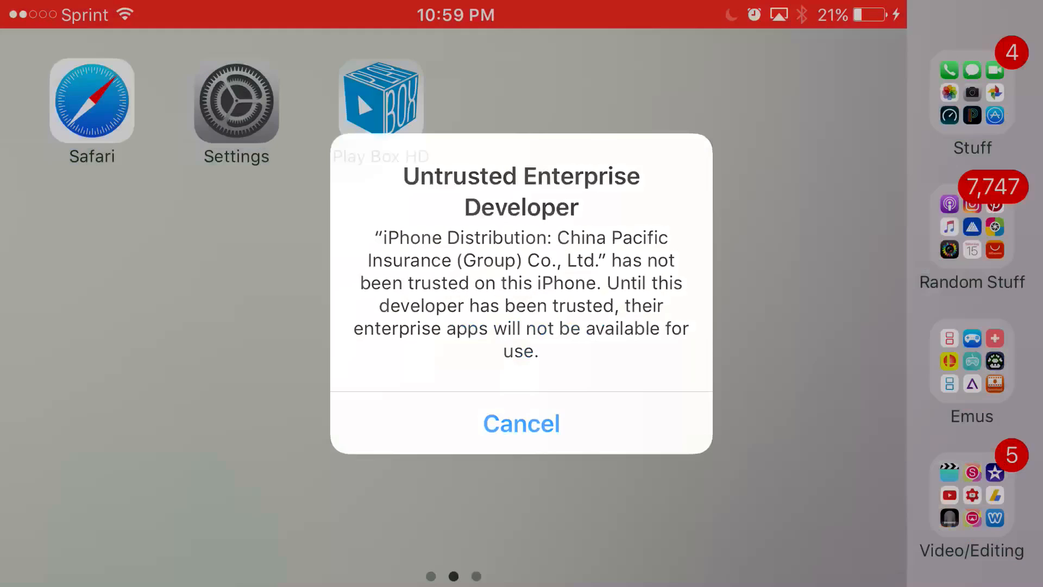
Dismiss the untrusted developer alert and reach the Enterprise Apps list in Profiles & Device Management
left_click(520, 422)
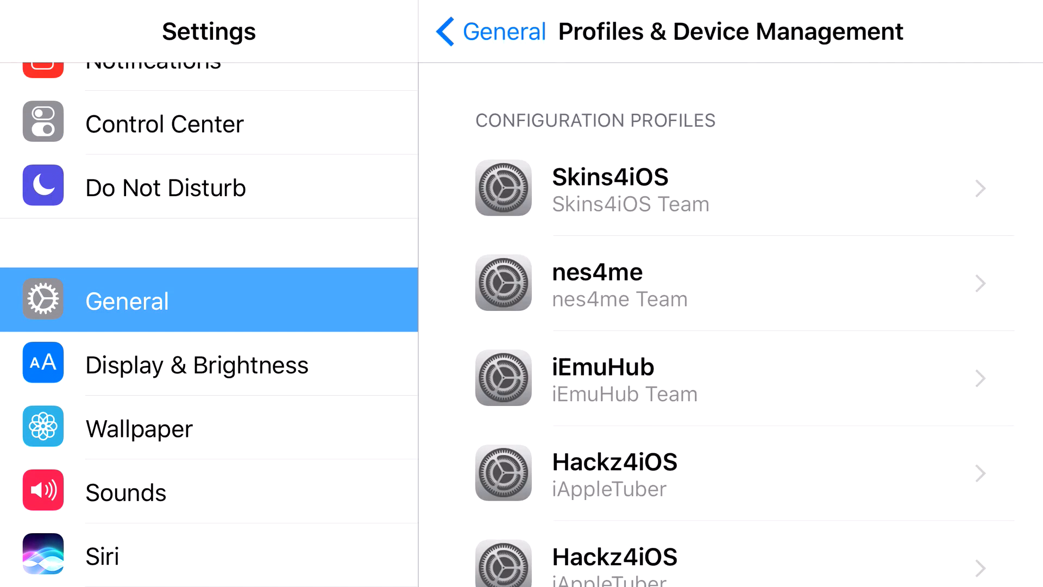
scroll("down", 3)
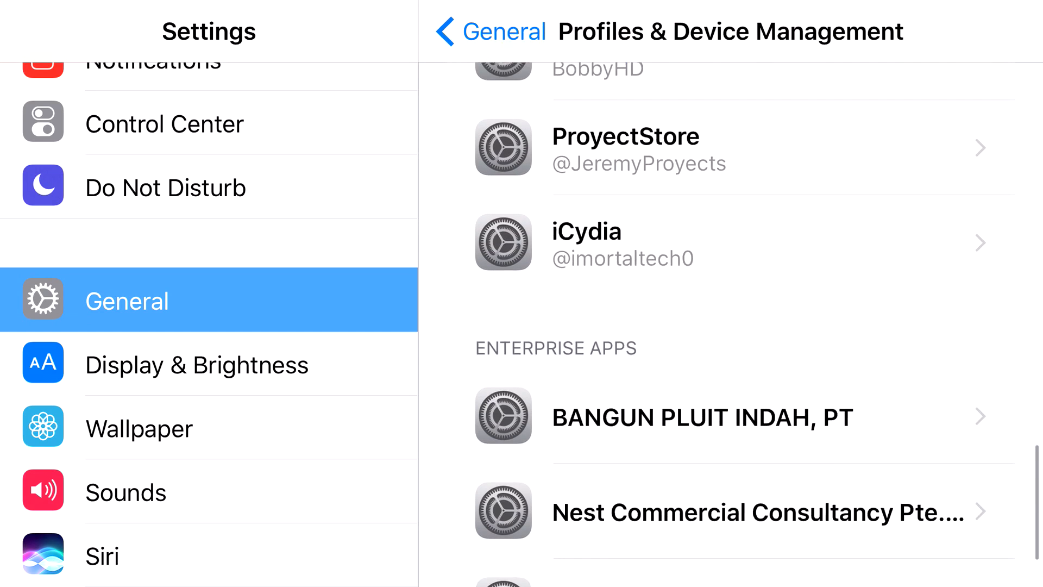